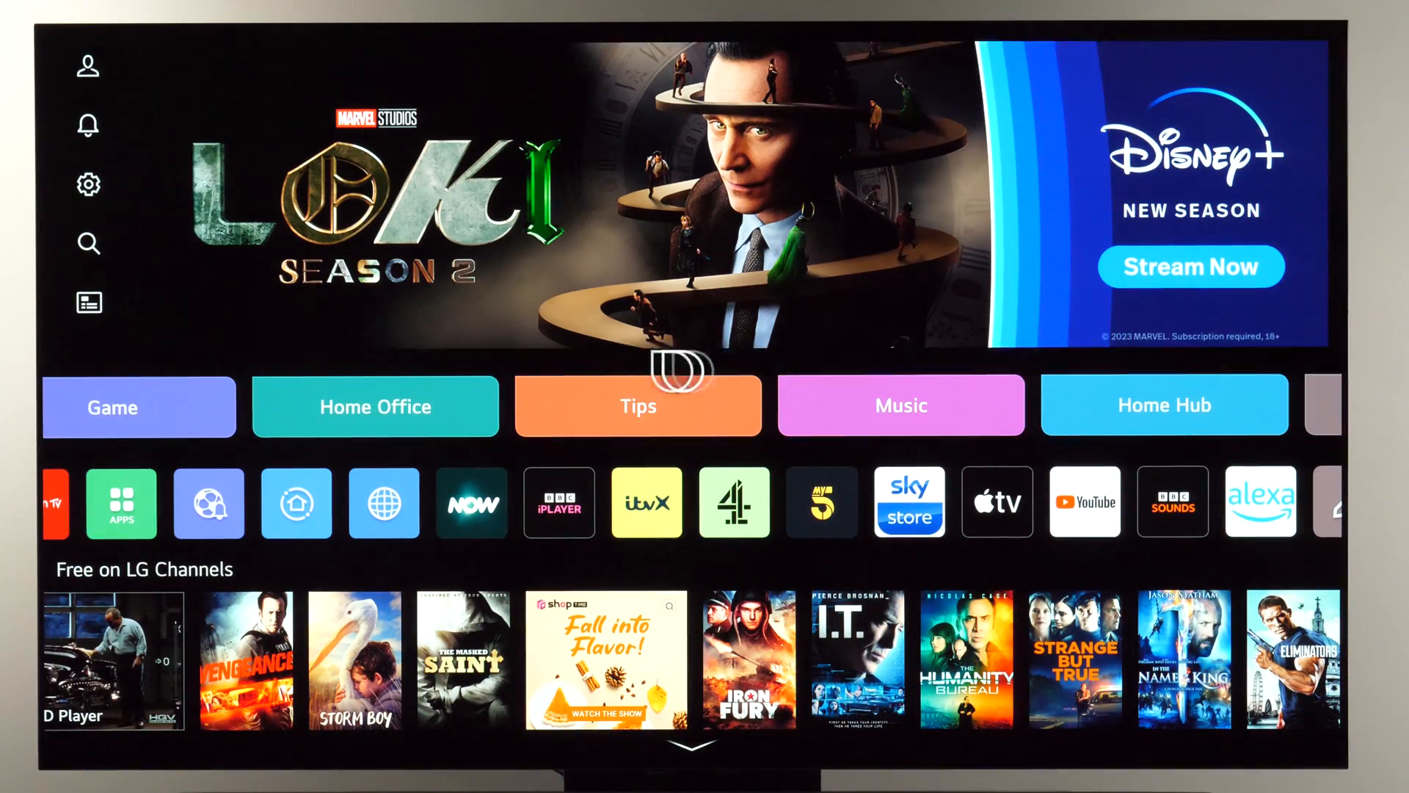
Step: Scroll the Home screen down past Now Streaming and Popular to the last row
scroll("down", 3)
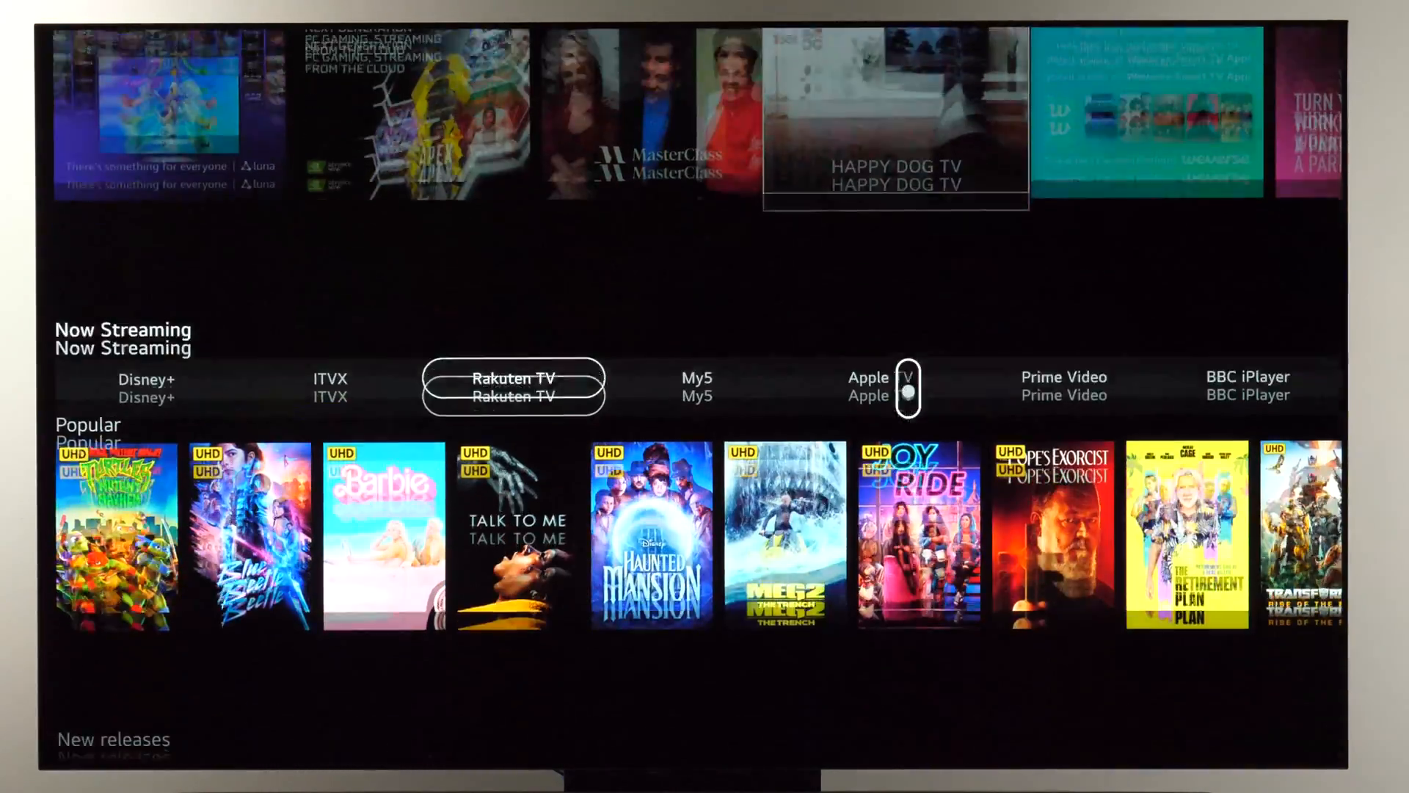
scroll("down", 3)
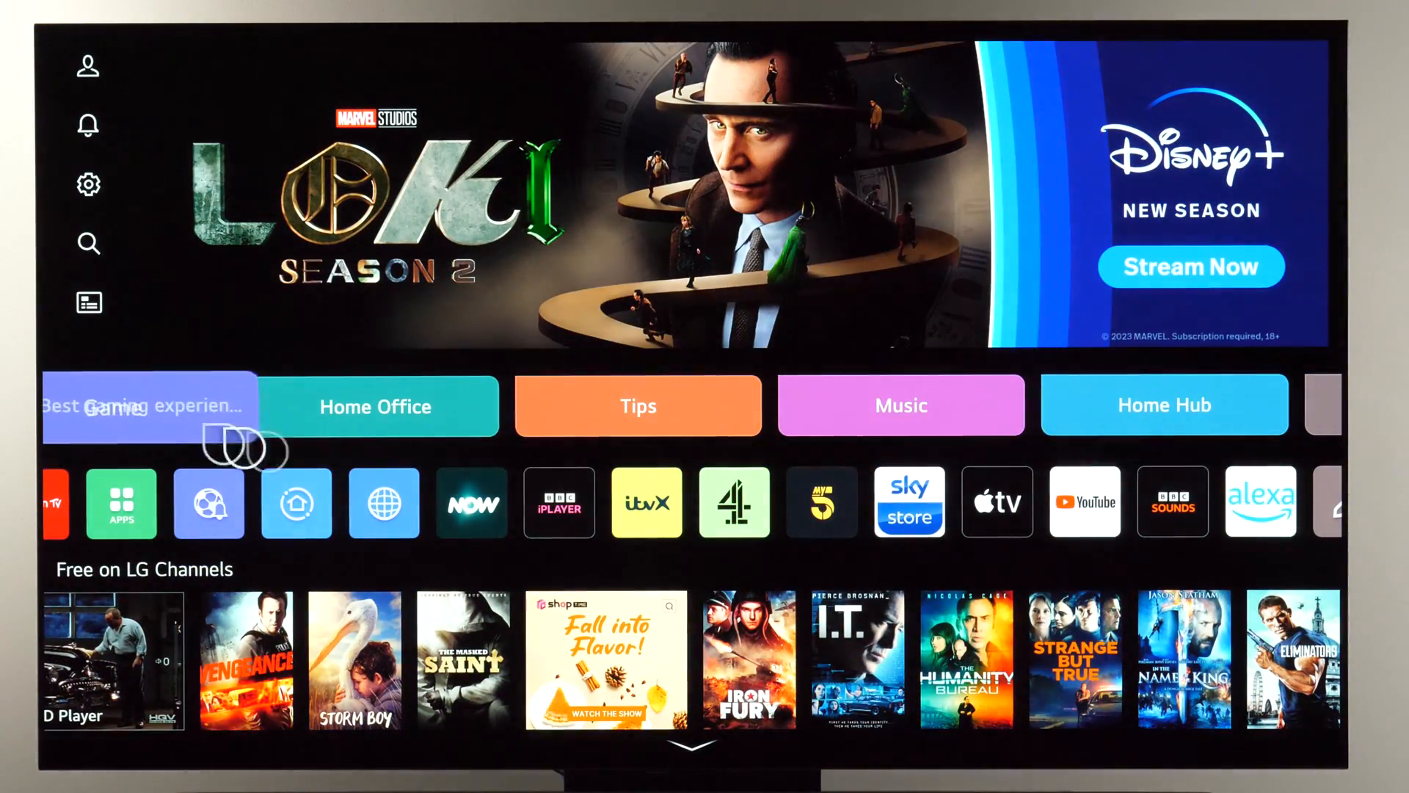
mouse_move(568, 556)
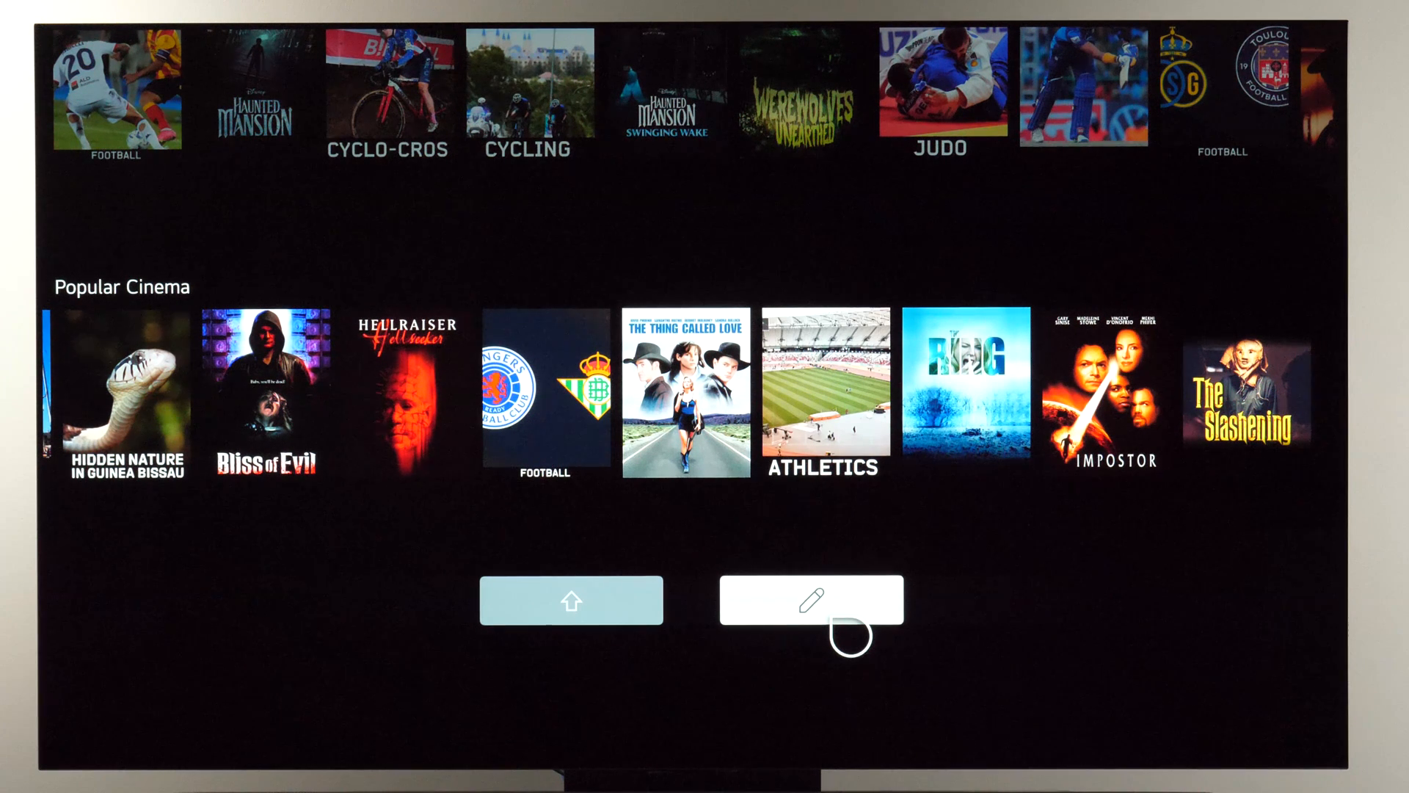
Step: Start editing the Home content rows via the pencil button
left_click(814, 608)
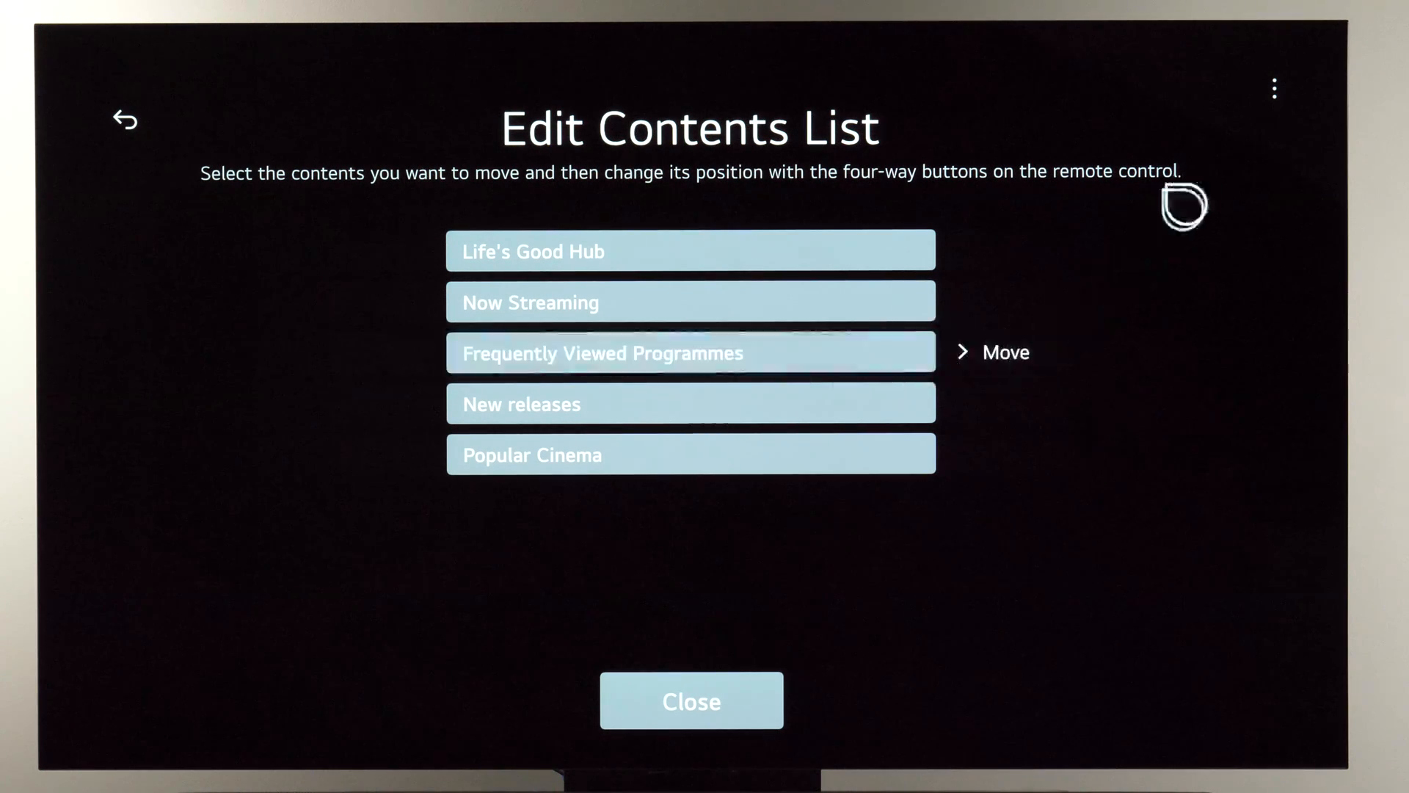
Step: In Home Settings, switch Content Recommendation off with Home Promotion already off
left_click(1274, 91)
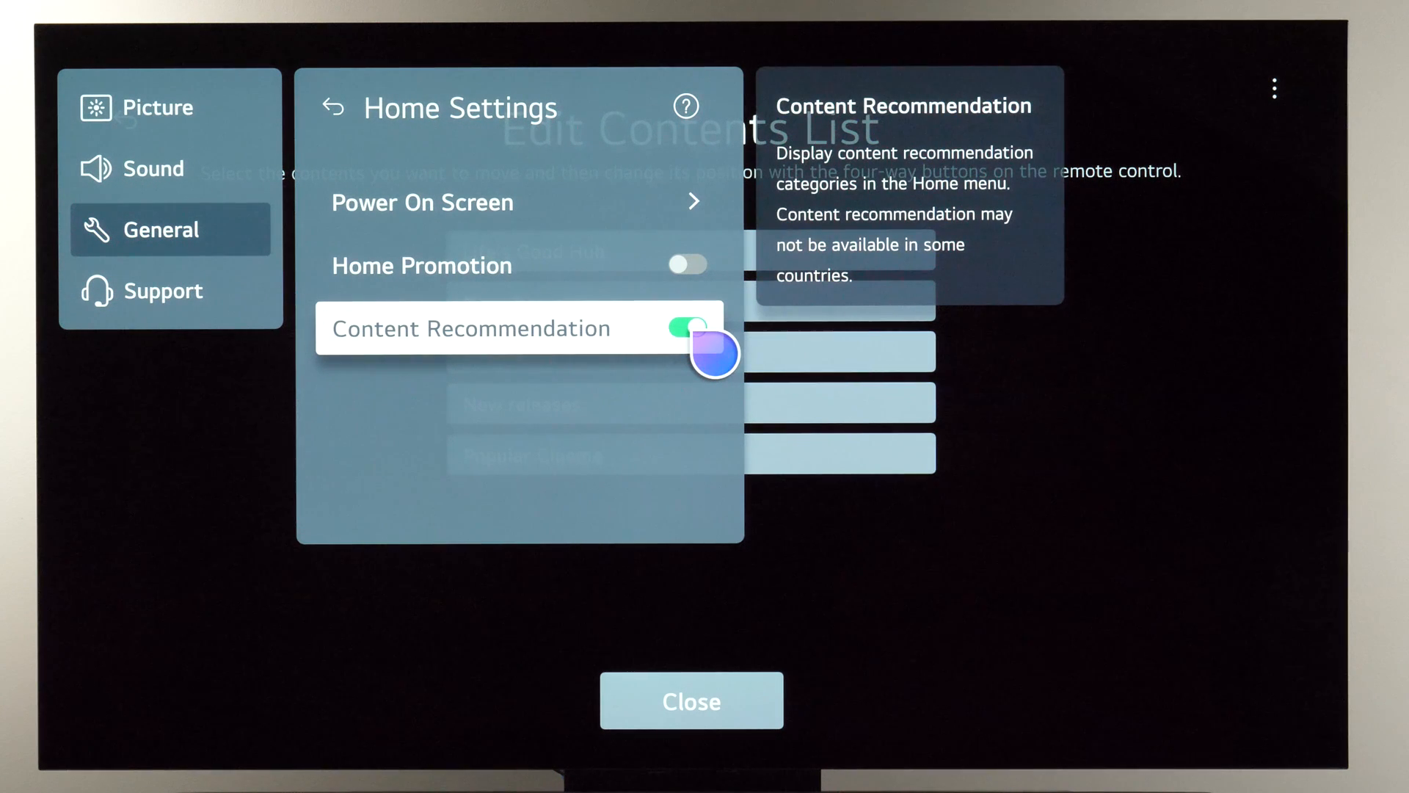
left_click(689, 329)
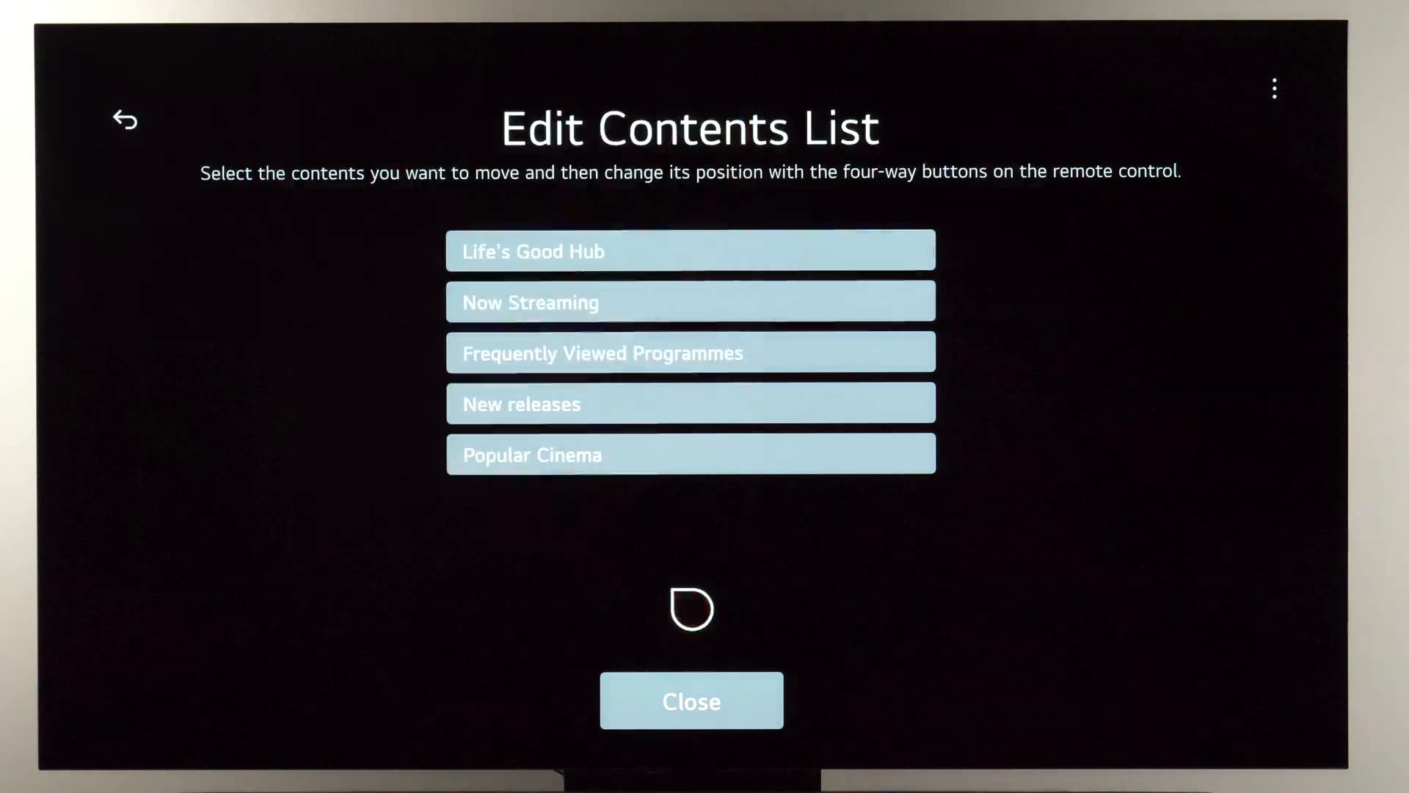
Step: Close the Edit Contents List and return to the simplified Home screen
left_click(691, 700)
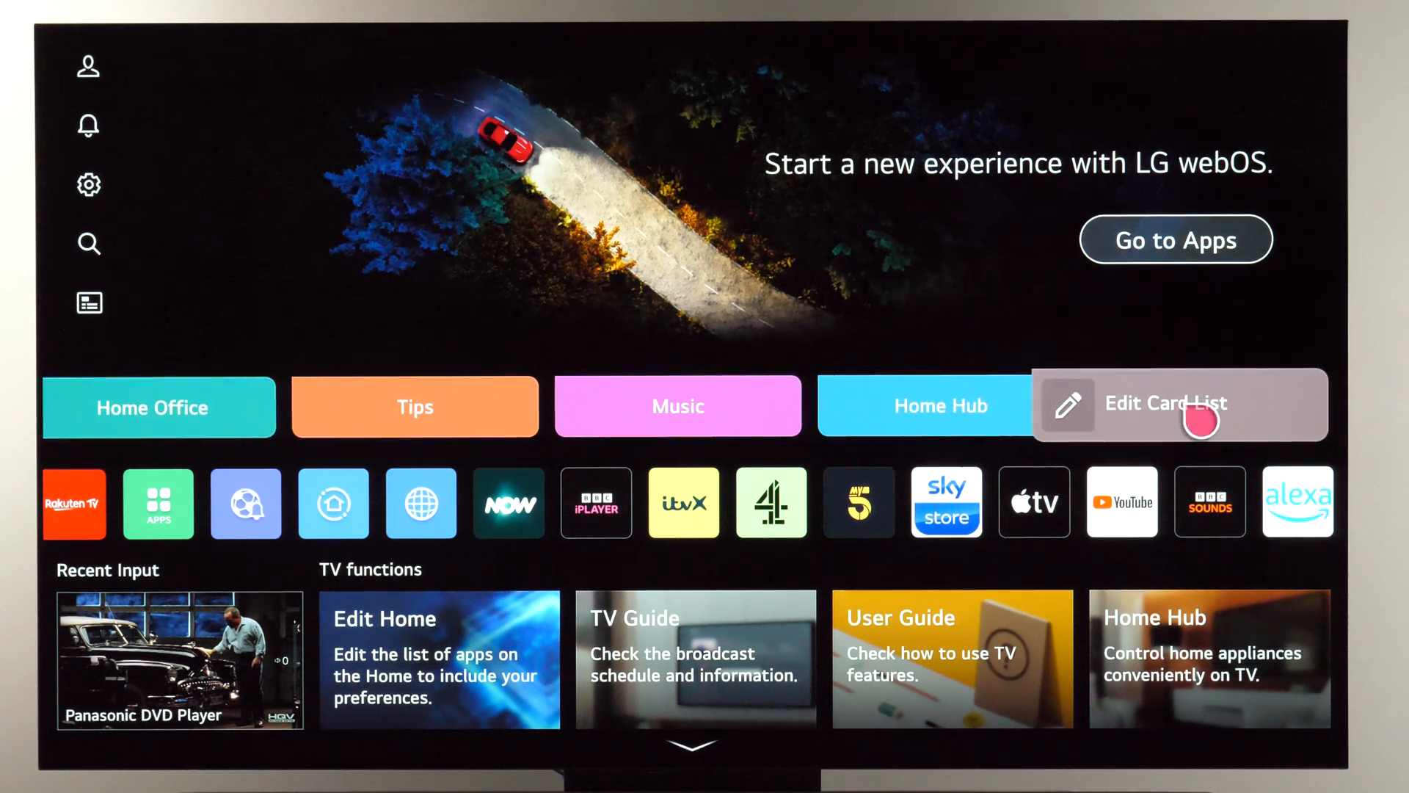
Step: Remove every card in Edit Card List and go back to Home
left_click(1201, 423)
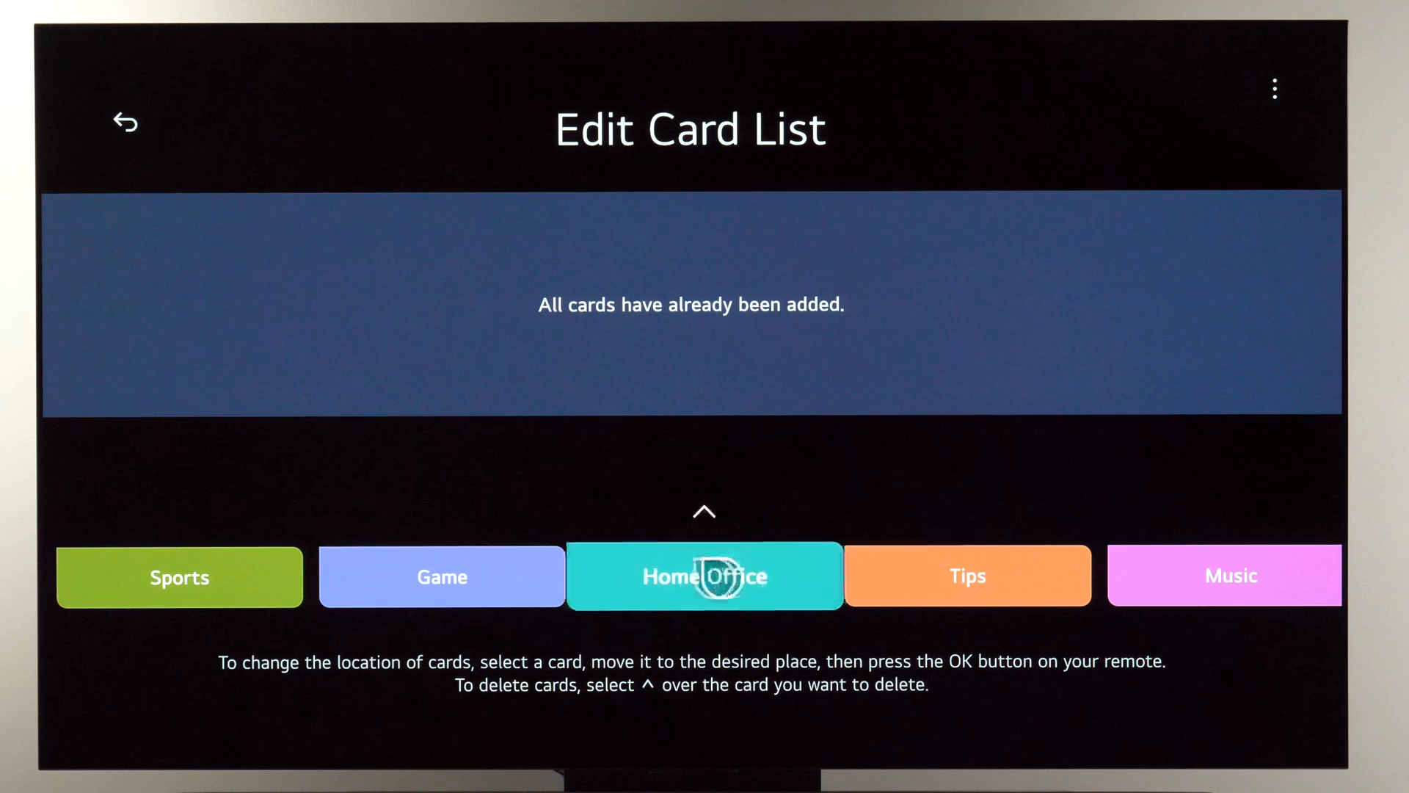
mouse_move(179, 599)
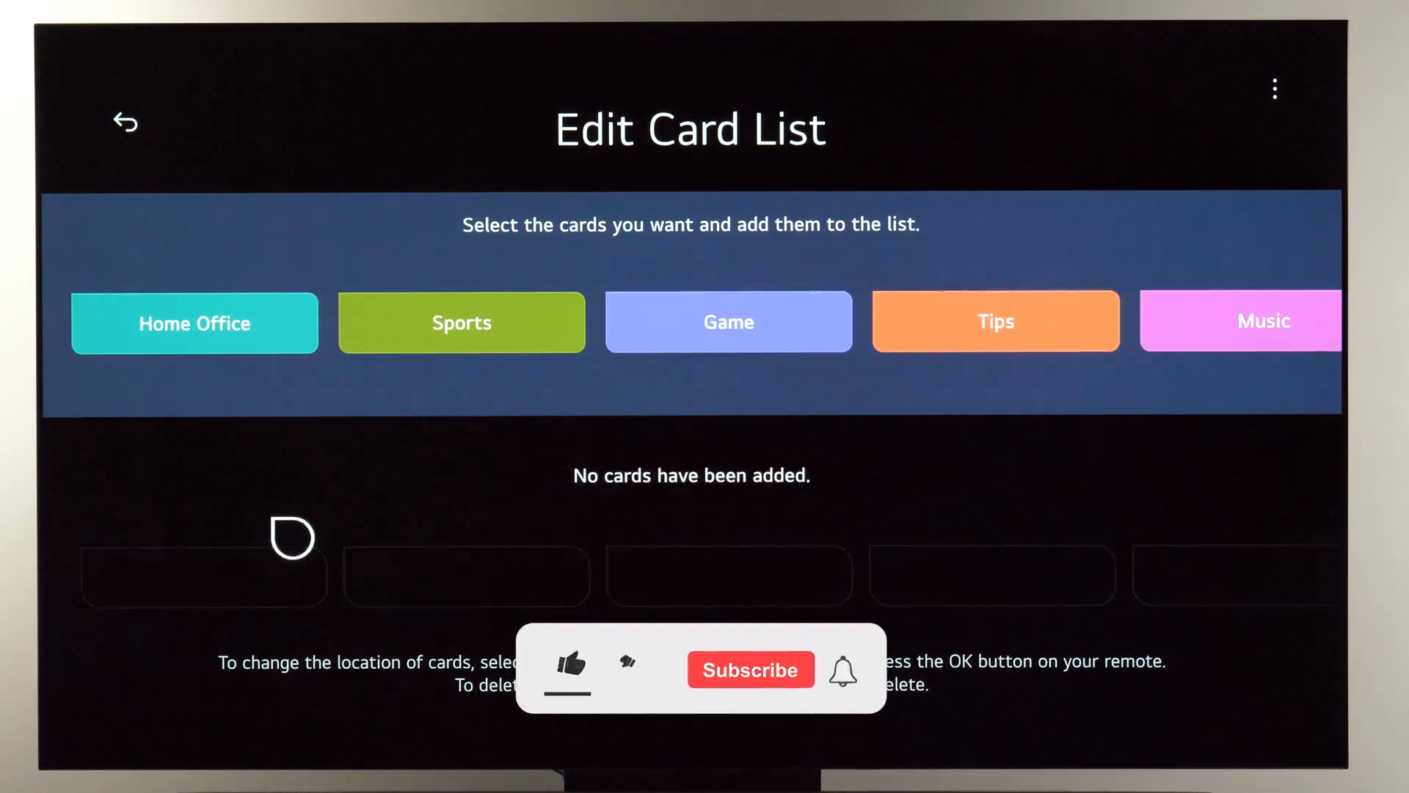
left_click(571, 671)
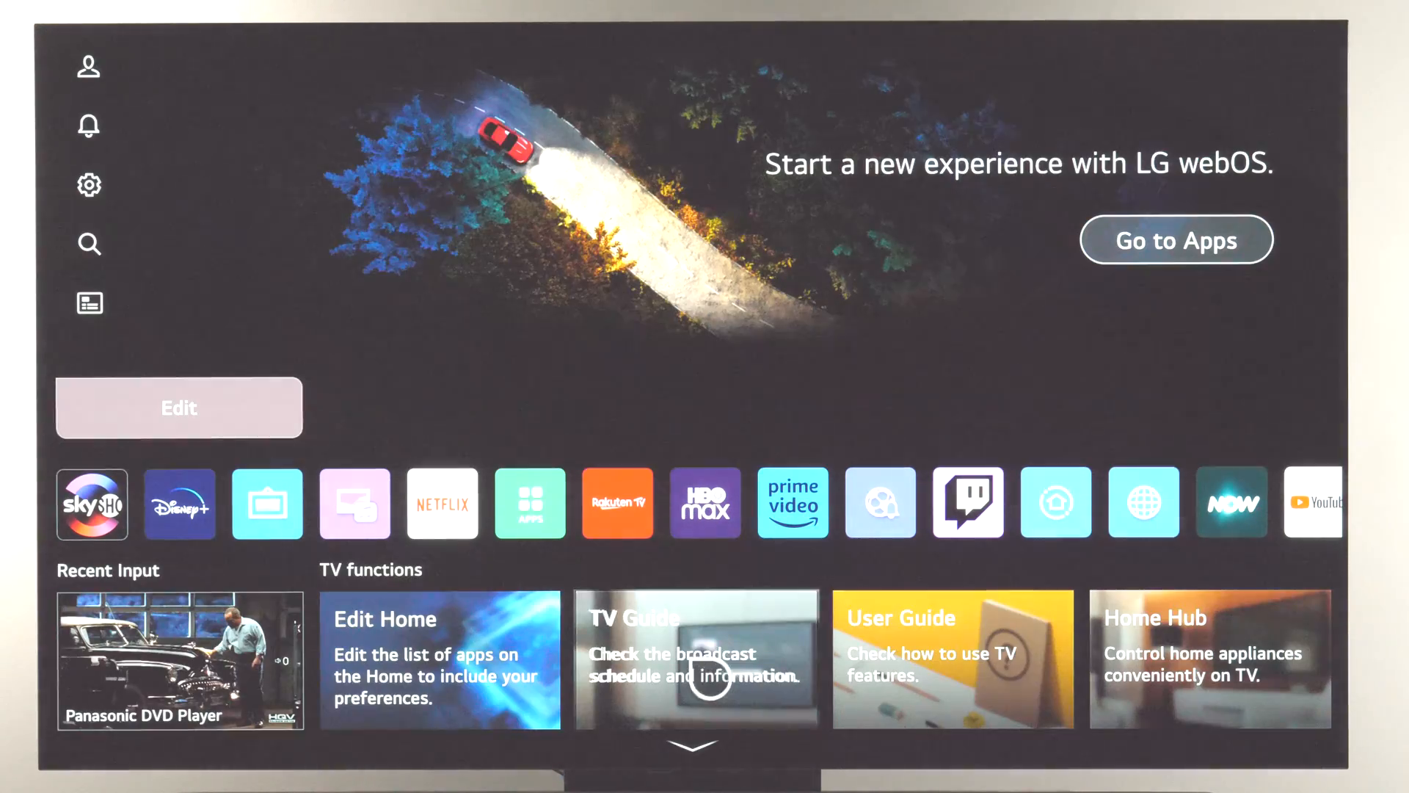
Step: In Edit App List, pick up the YouTube tile to move it to the front
scroll("right", 3)
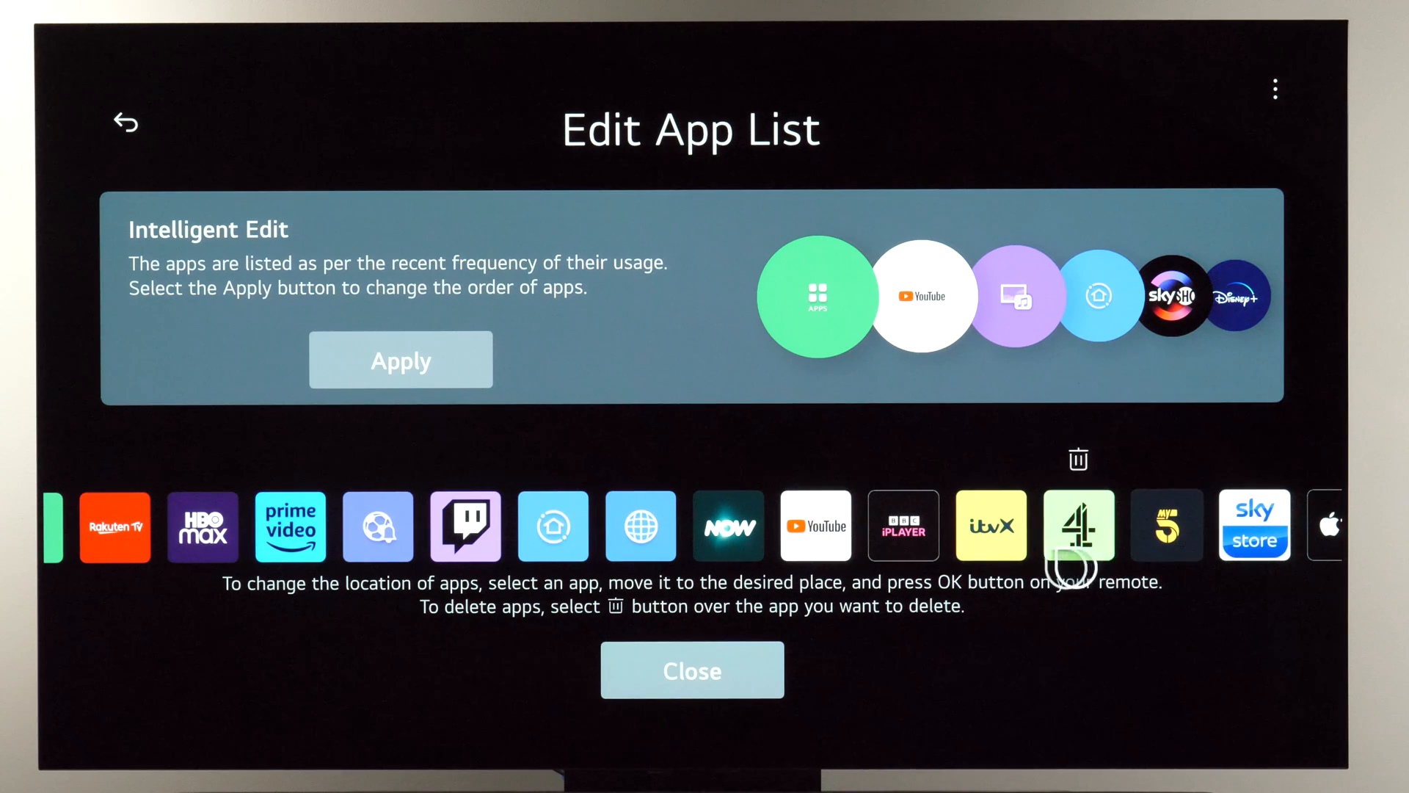
left_click(816, 525)
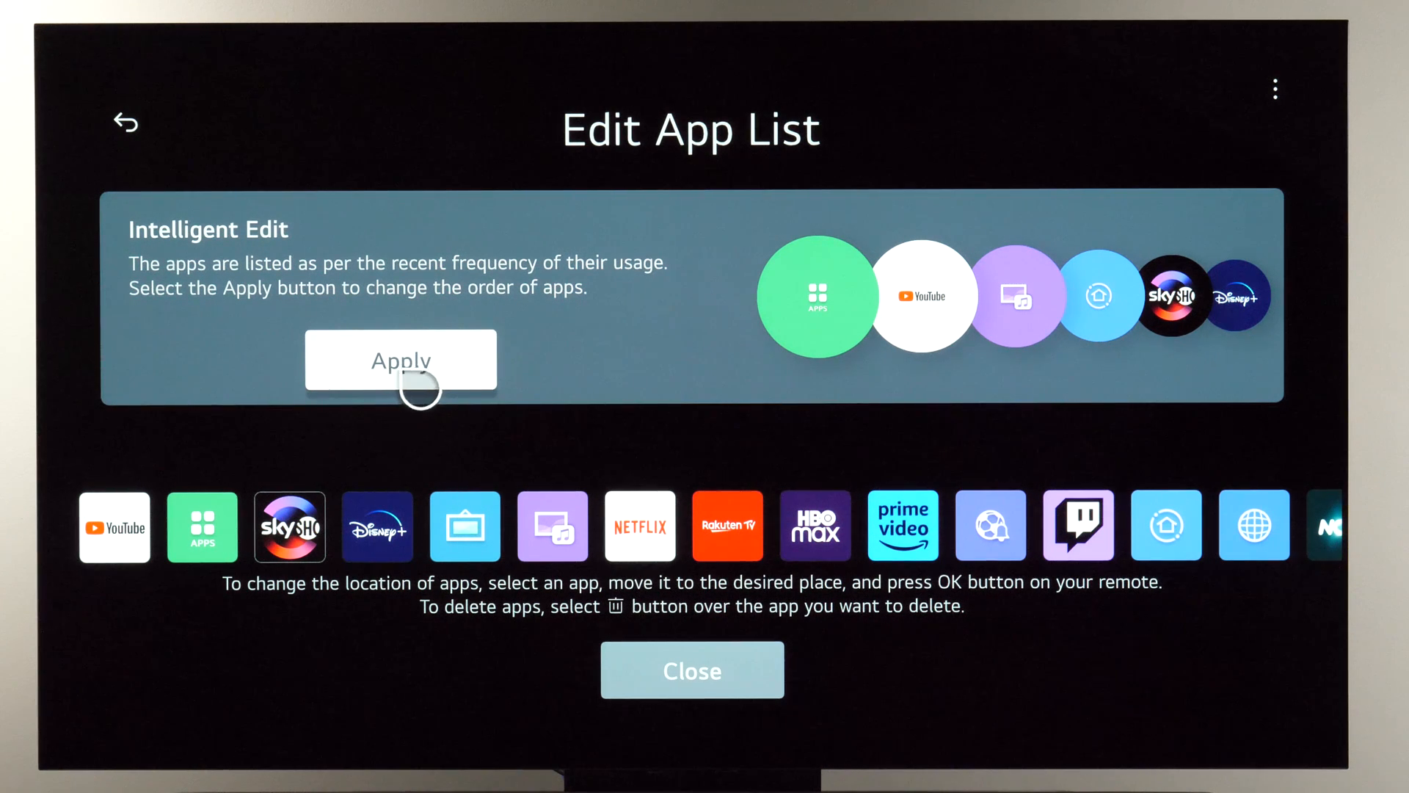
left_click(400, 362)
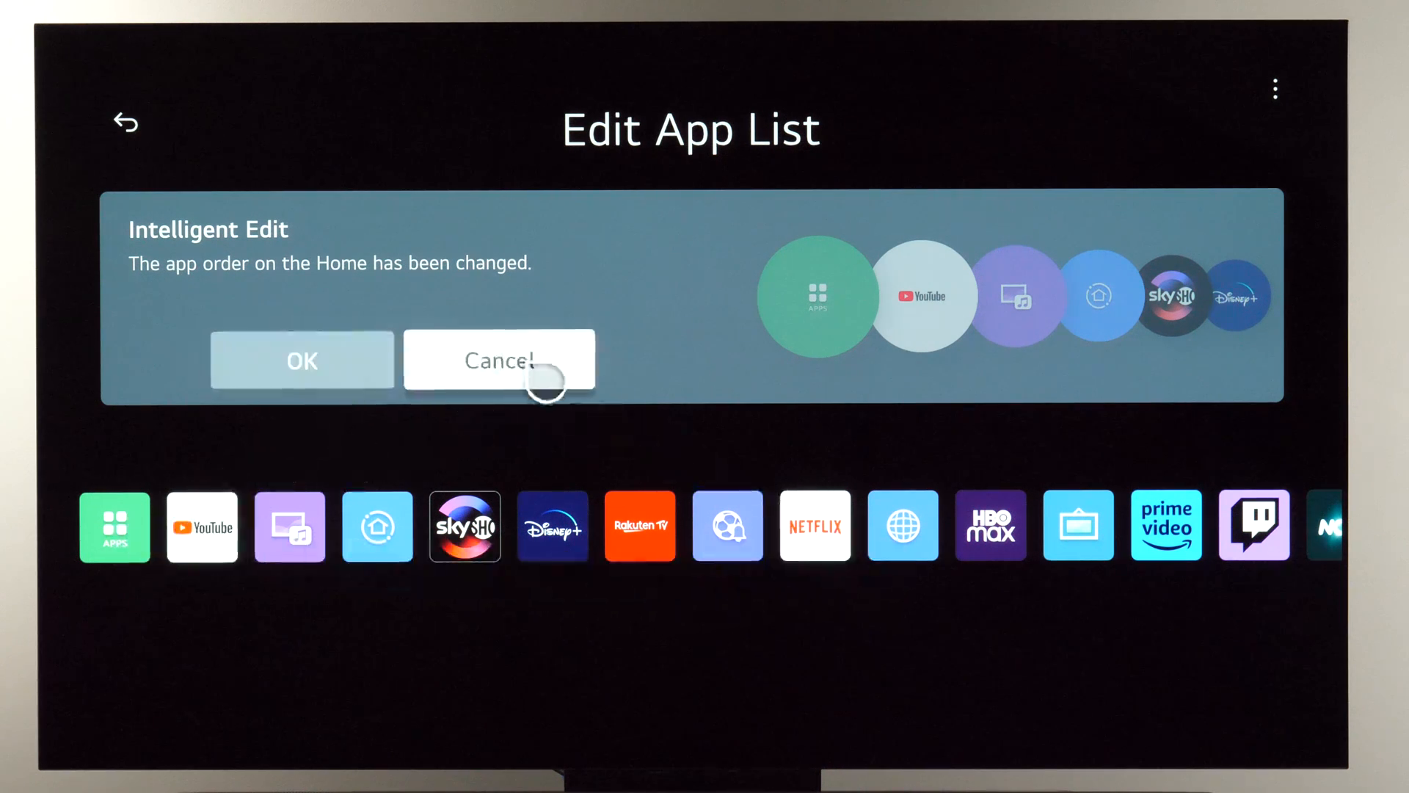
left_click(493, 361)
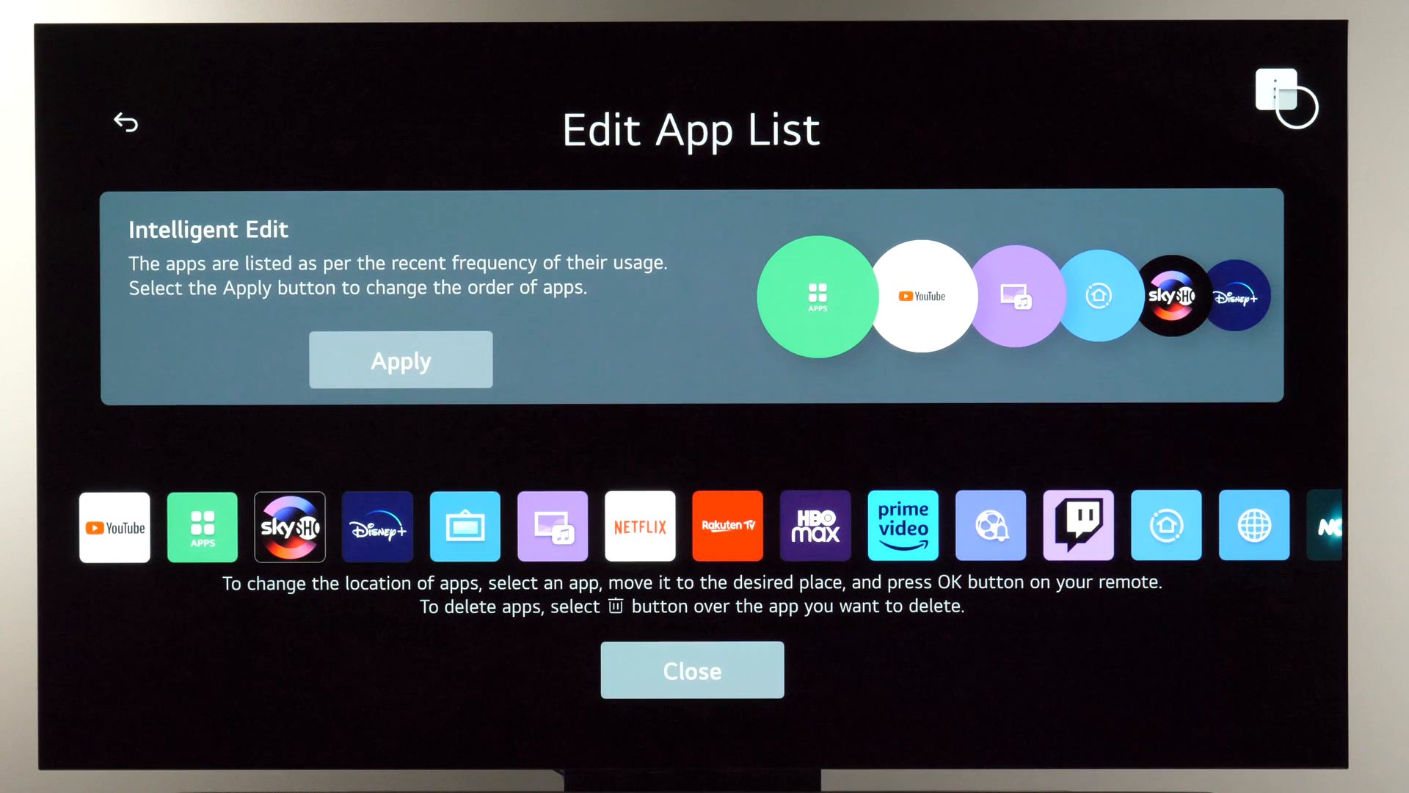
Step: Reset the app order to default from the three-dot menu and confirm with Yes
left_click(1279, 85)
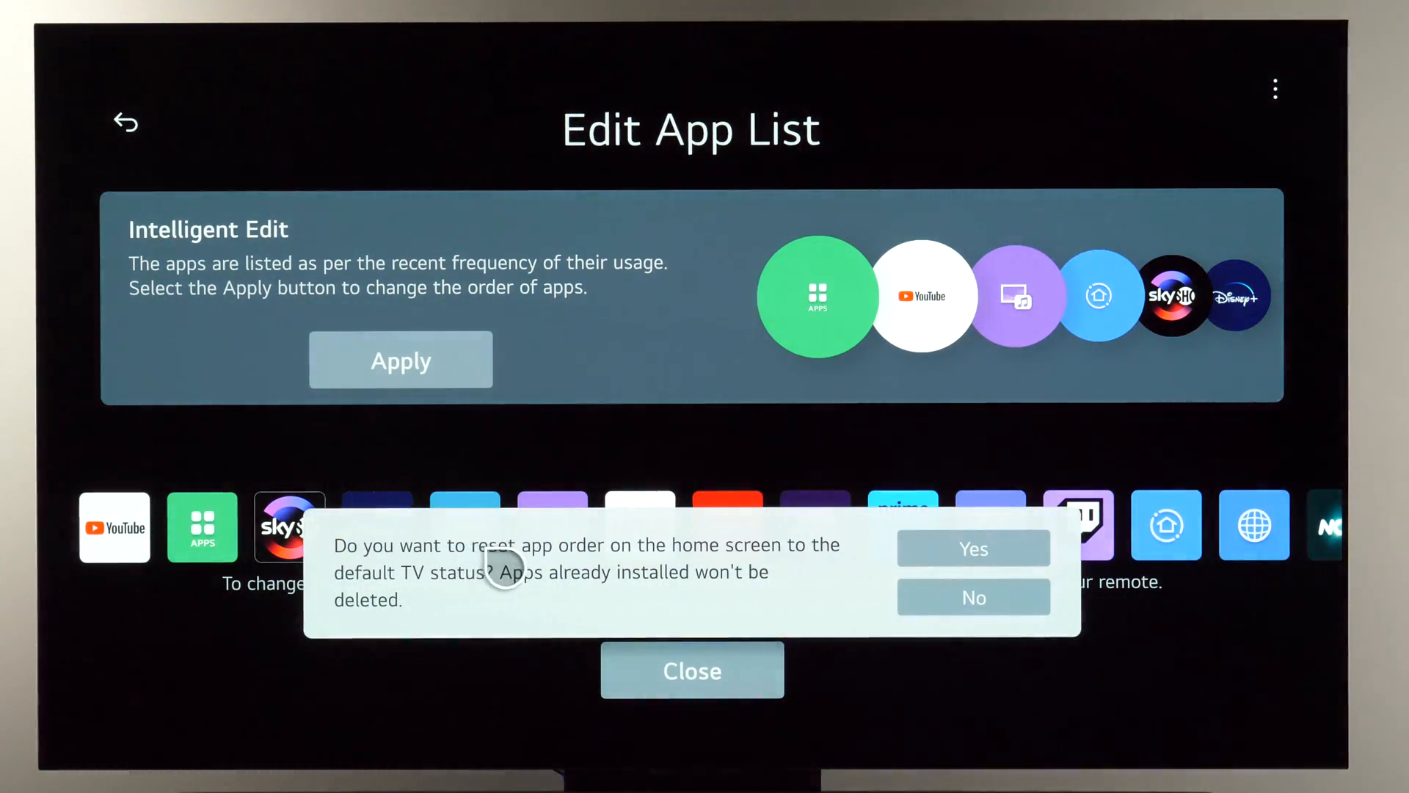
mouse_move(557, 575)
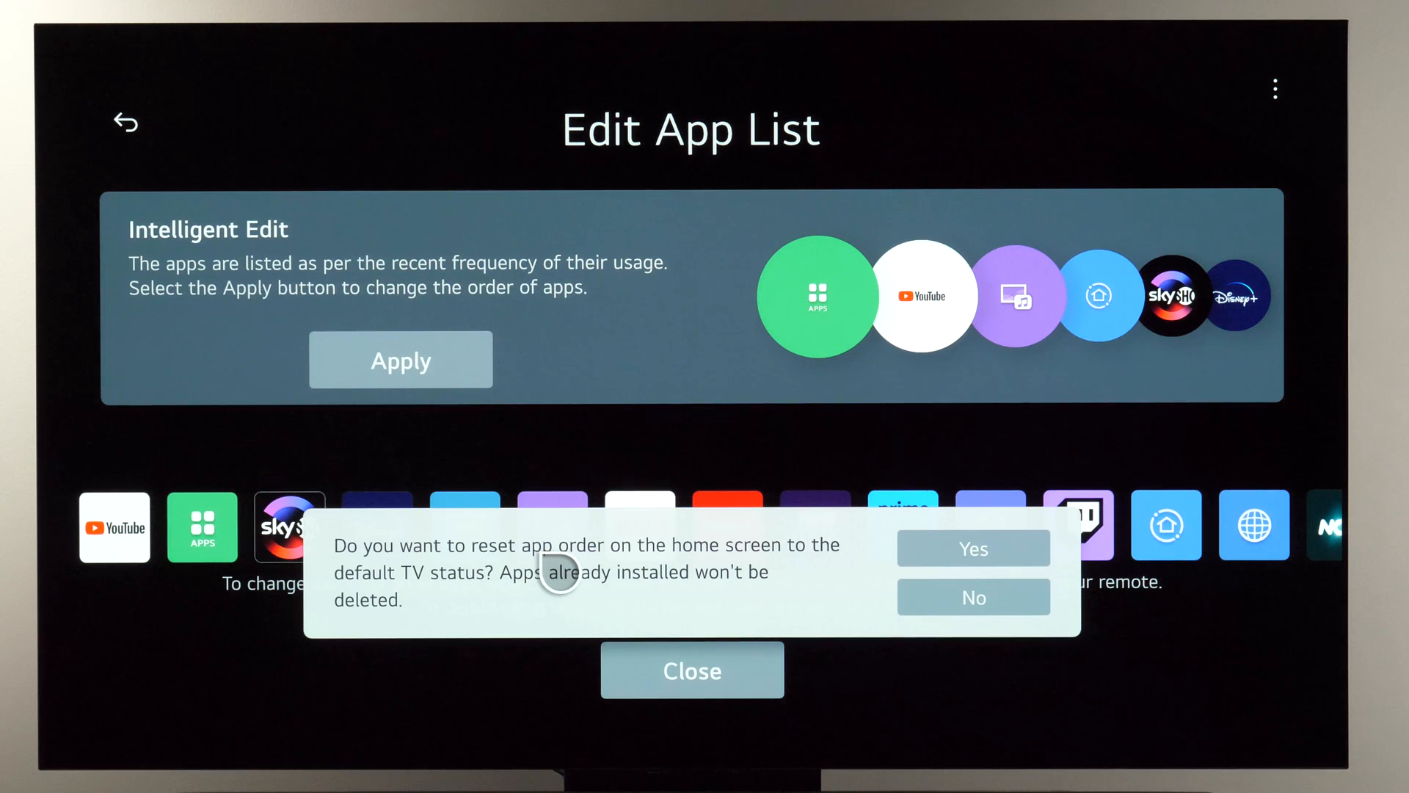
mouse_move(825, 574)
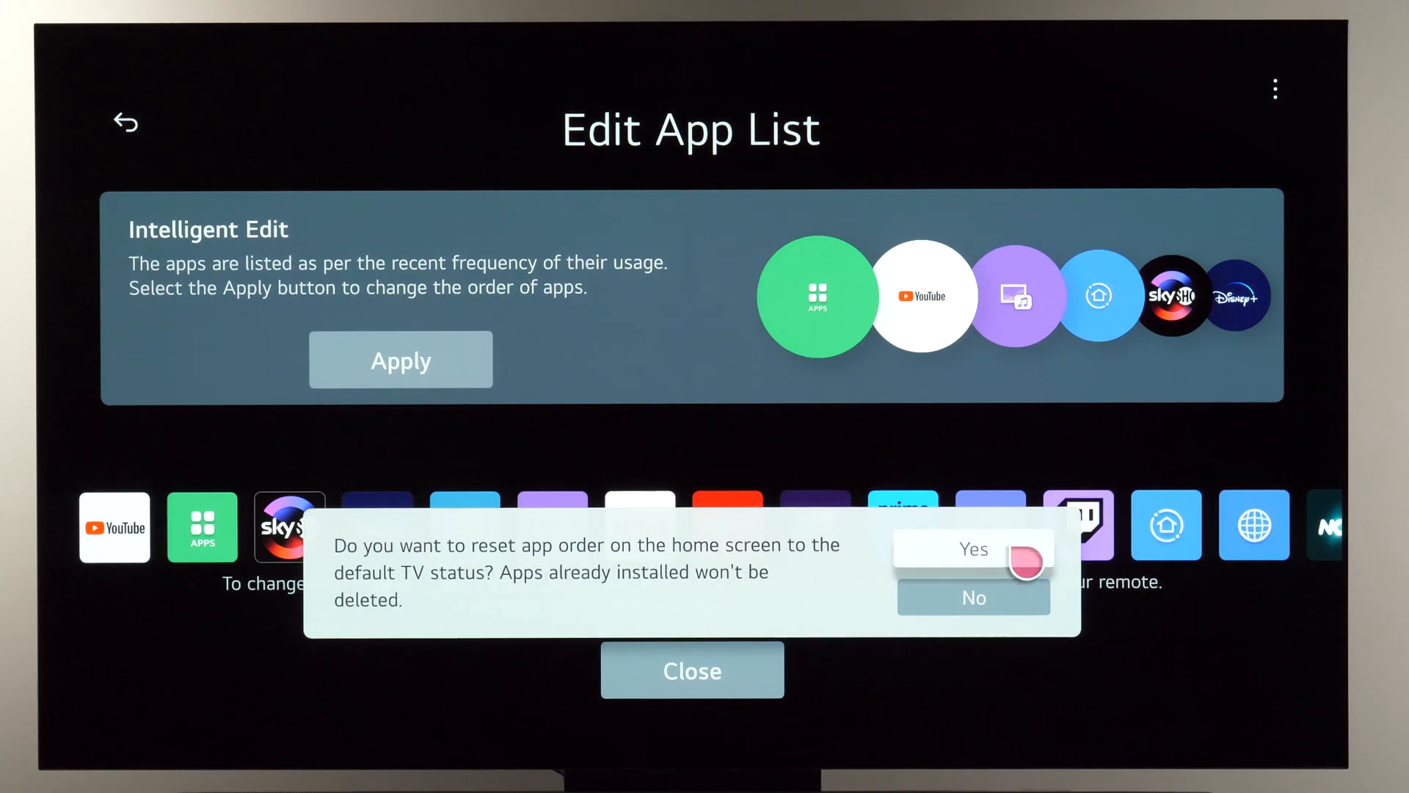
left_click(974, 549)
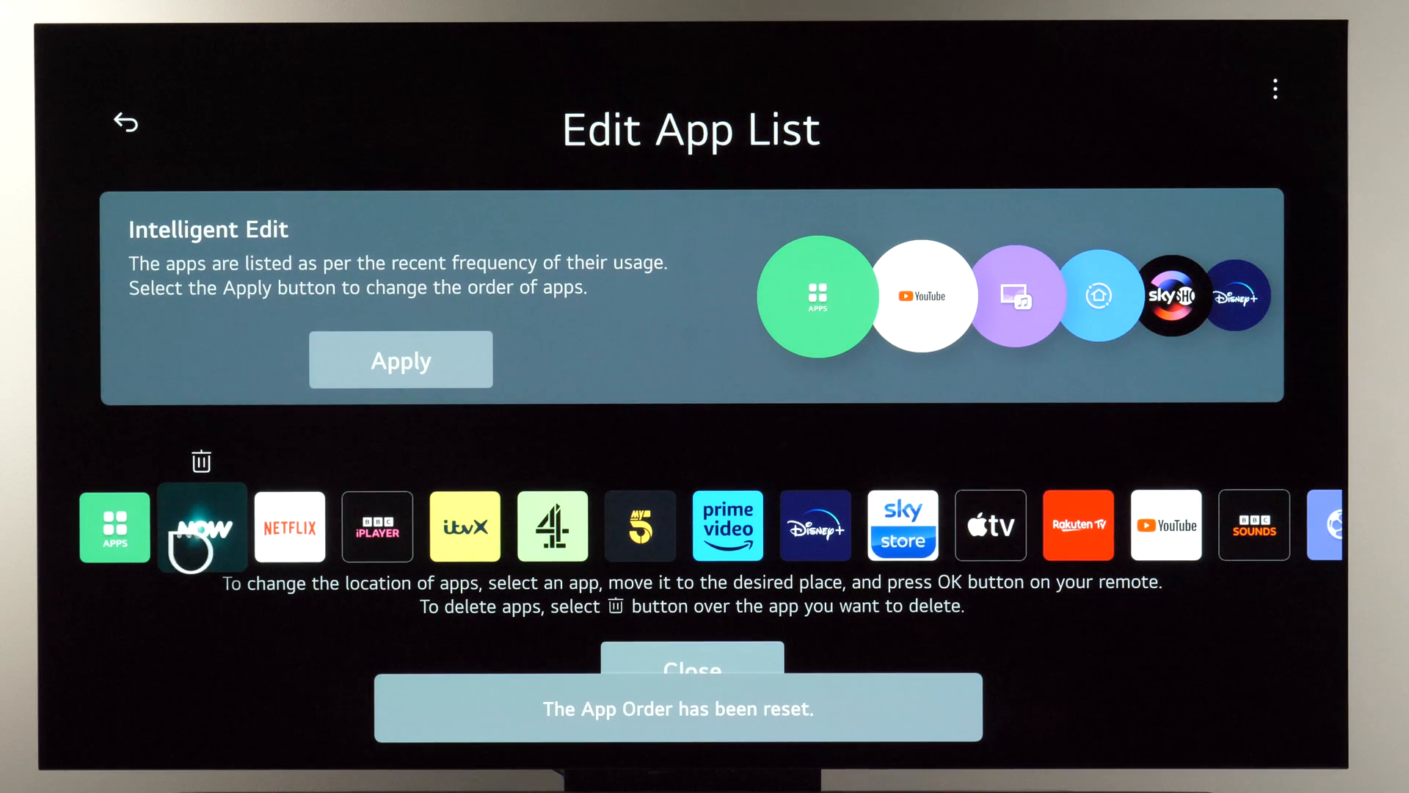
mouse_move(760, 555)
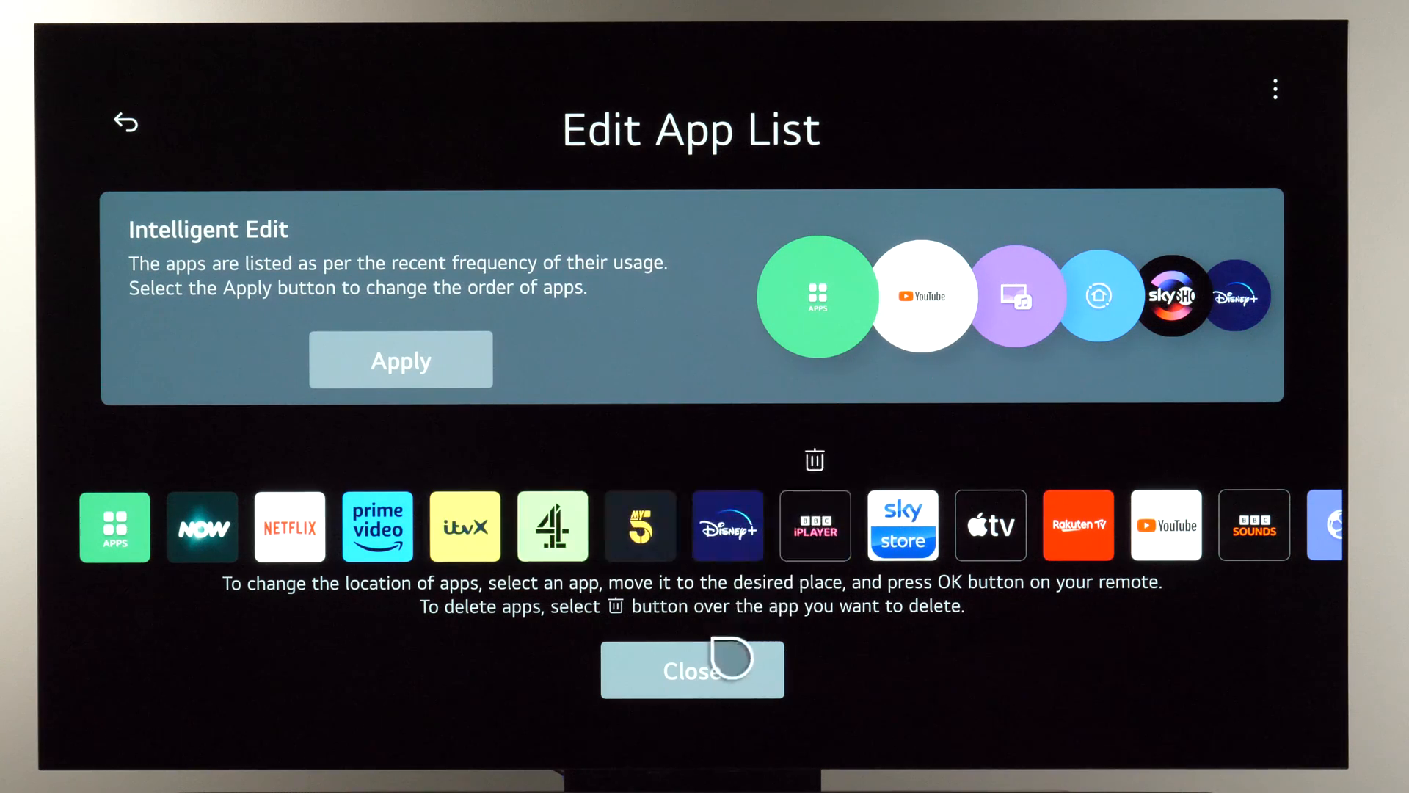
Step: Close the app list editor and go to Settings > General
left_click(692, 671)
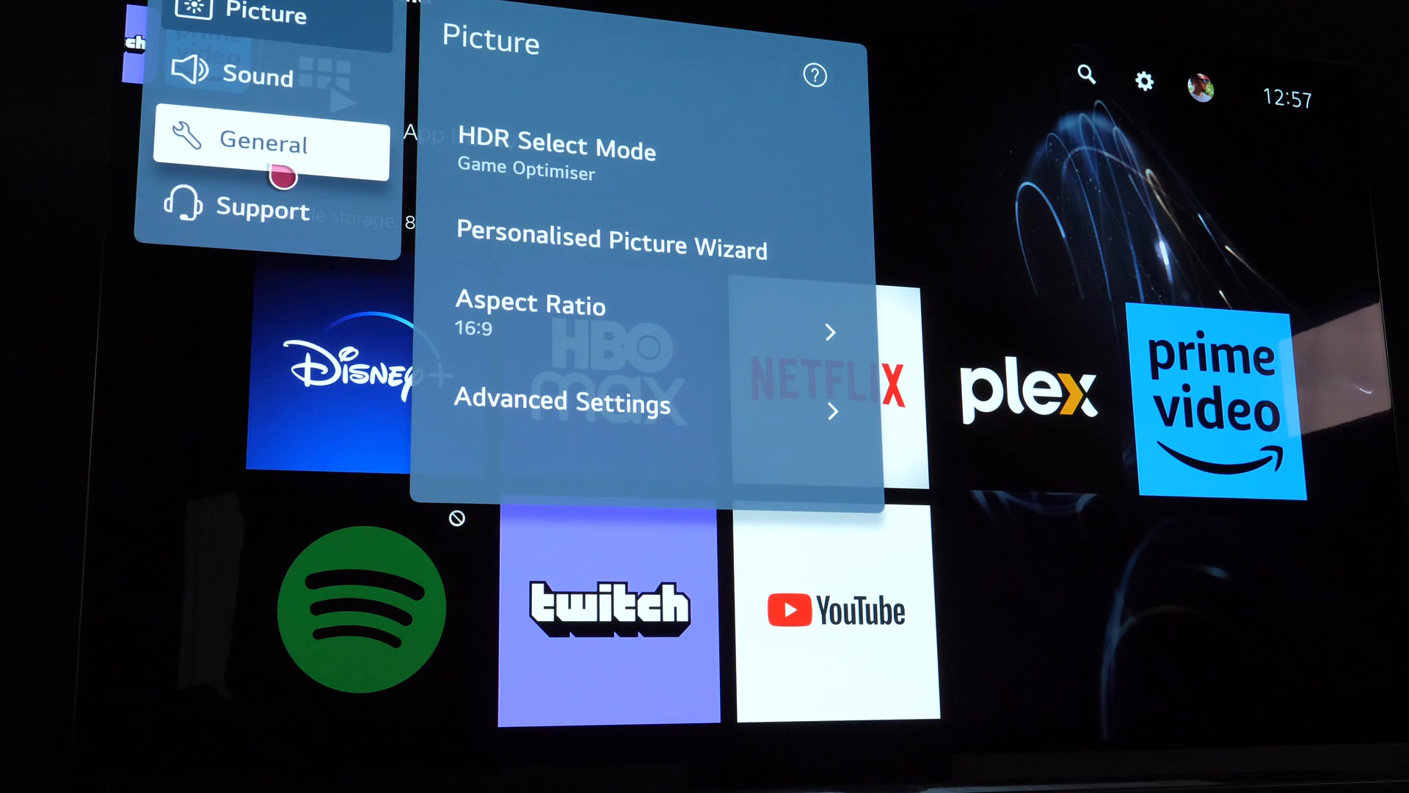
left_click(264, 144)
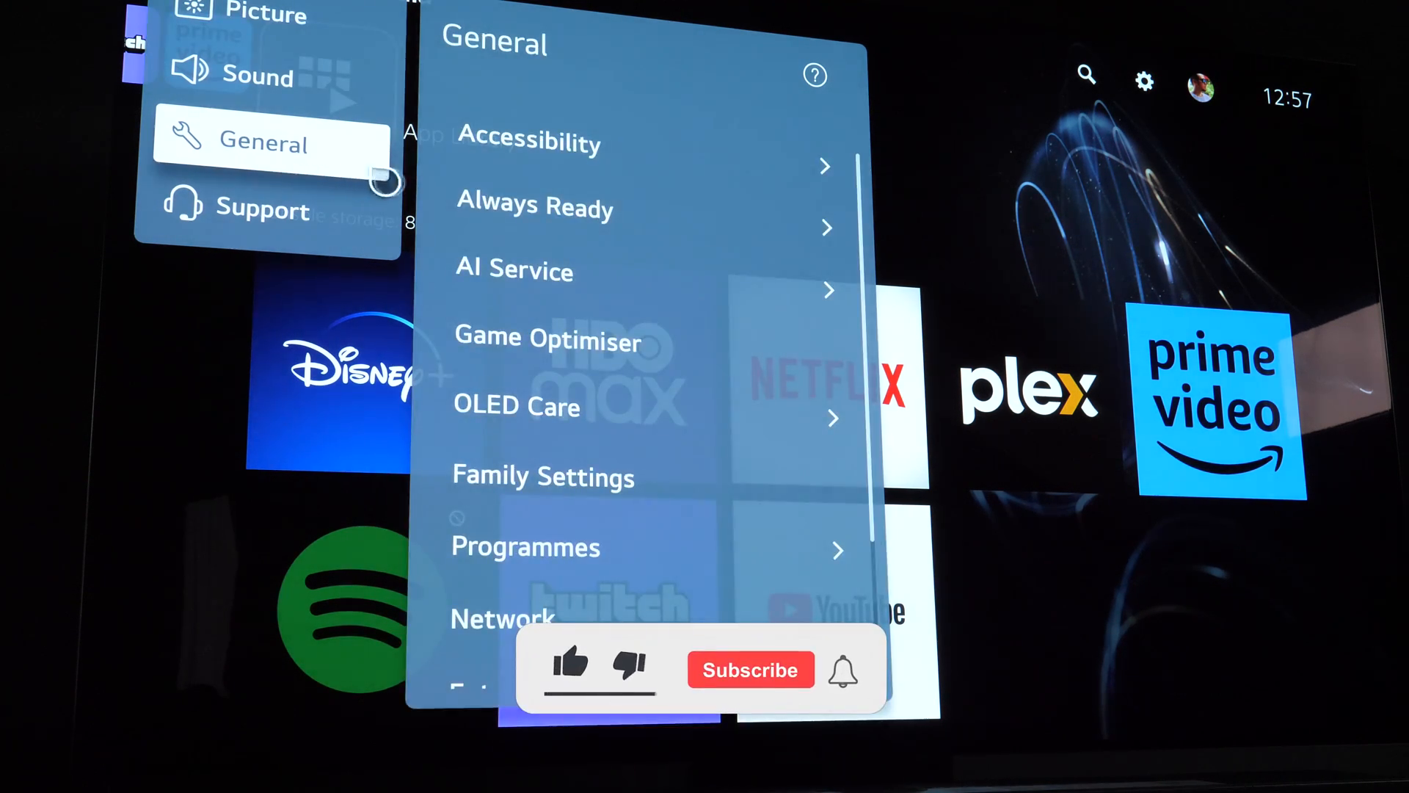